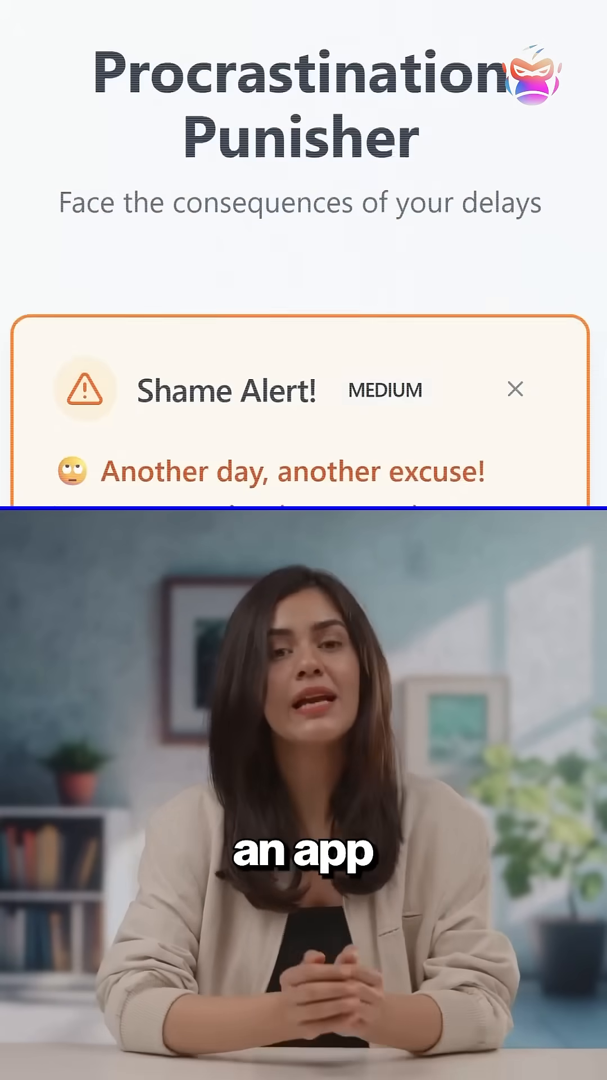
{"action": "scroll", "scroll_direction": "down", "scroll_amount": 3}
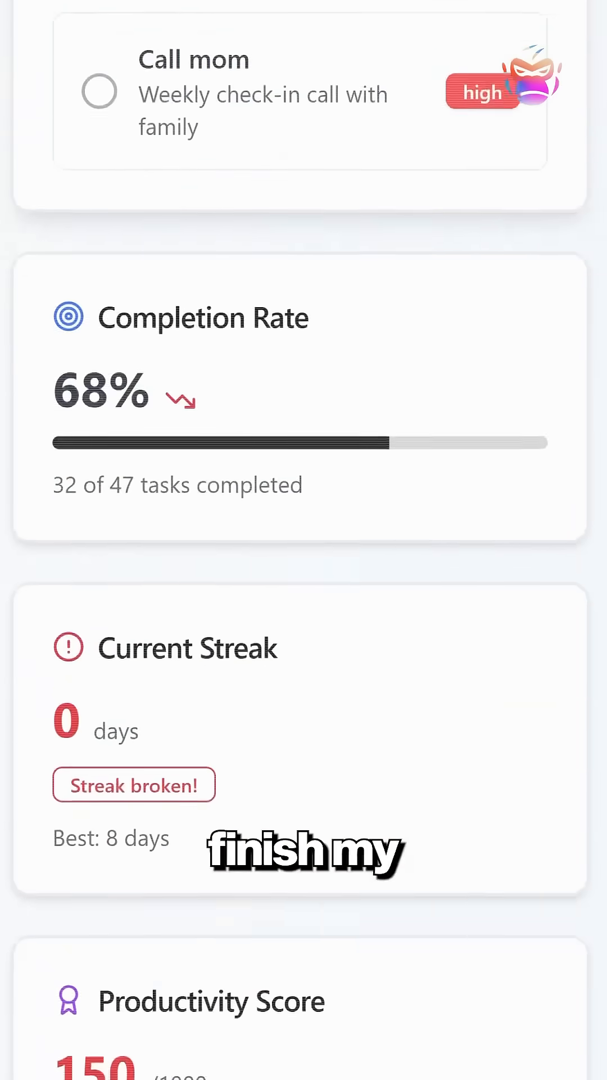
{"action": "scroll", "scroll_direction": "down", "scroll_amount": 3}
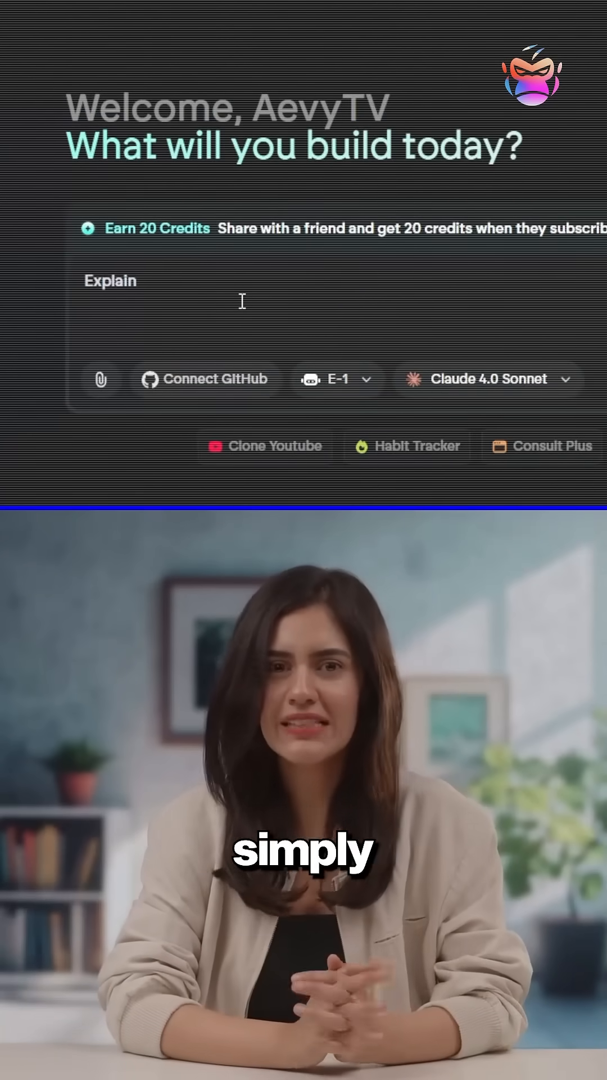
{"action": "type", "text": "Build an app to track my habits and punish me"}
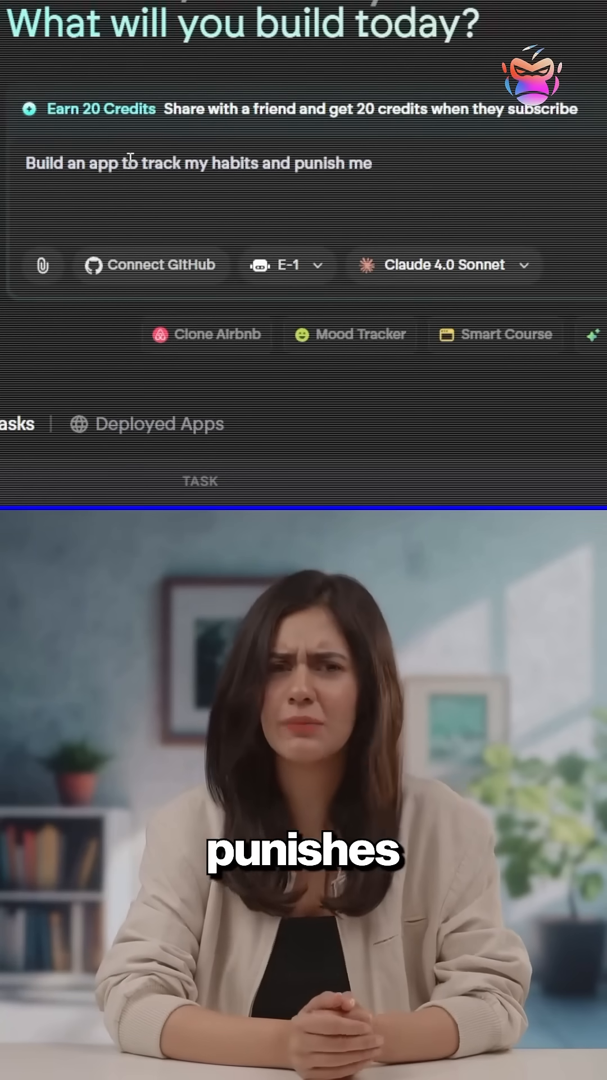